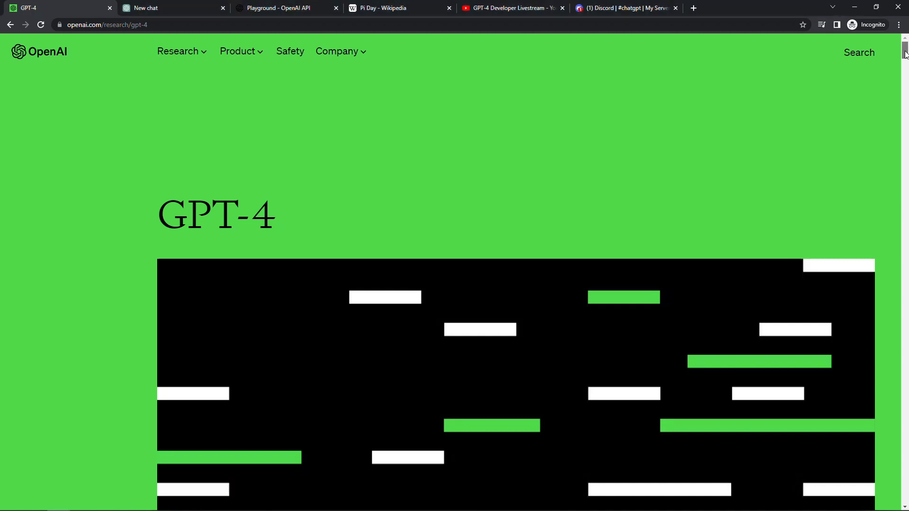
Step: Skim the GPT-4 announcement page, then move to the new ChatGPT chat
scroll(down, 3)
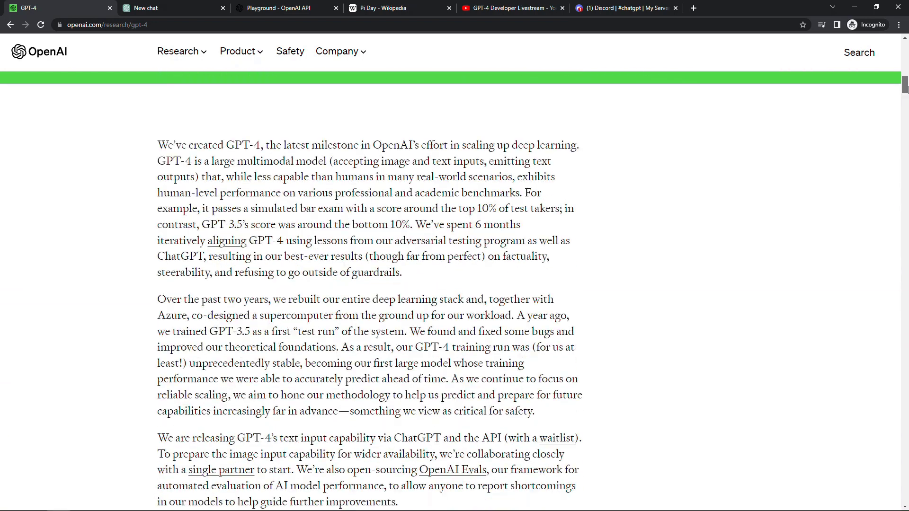
scroll(down, 3)
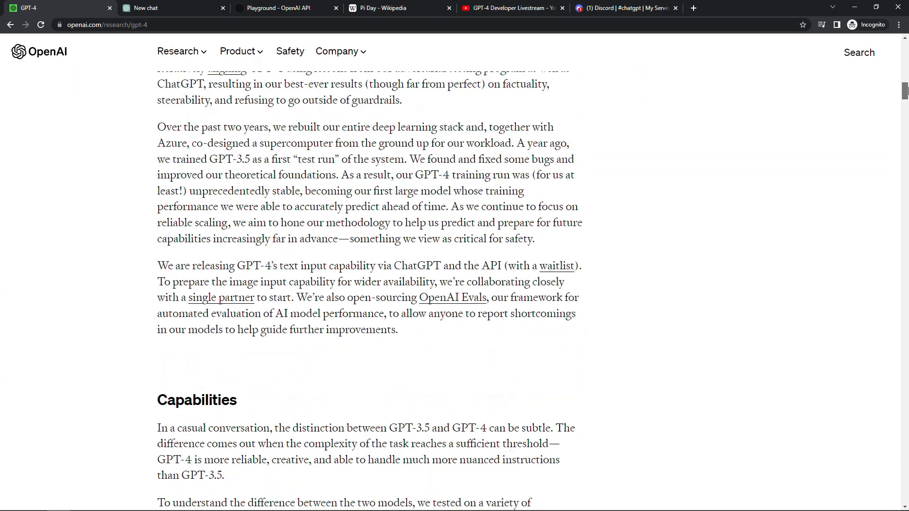
scroll(up, 3)
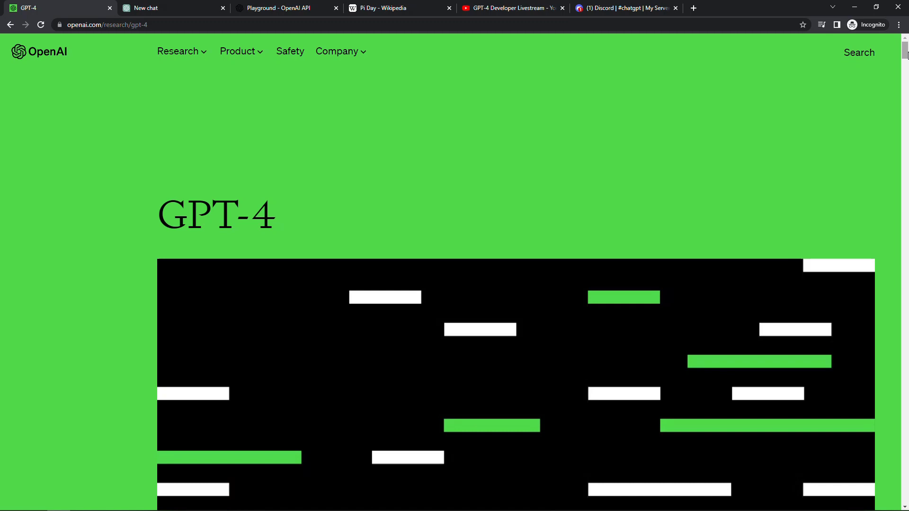
mouse_move(513, 63)
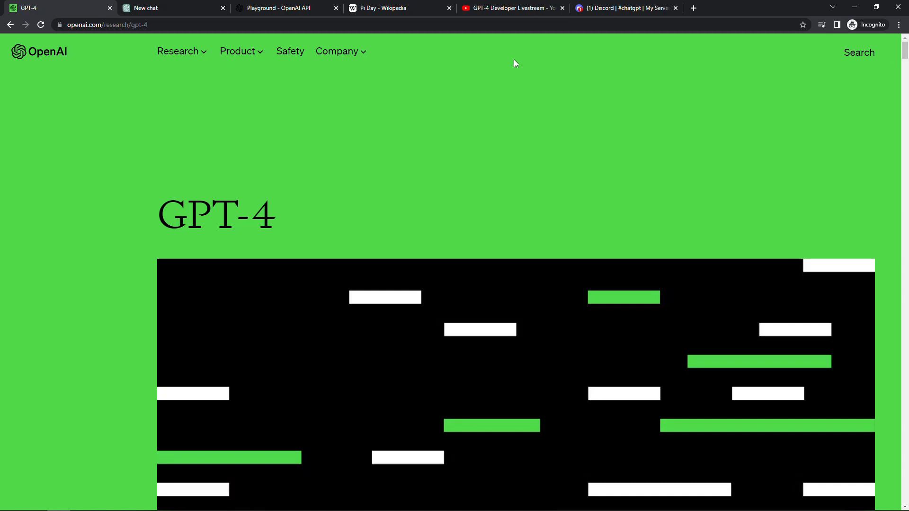
click(161, 8)
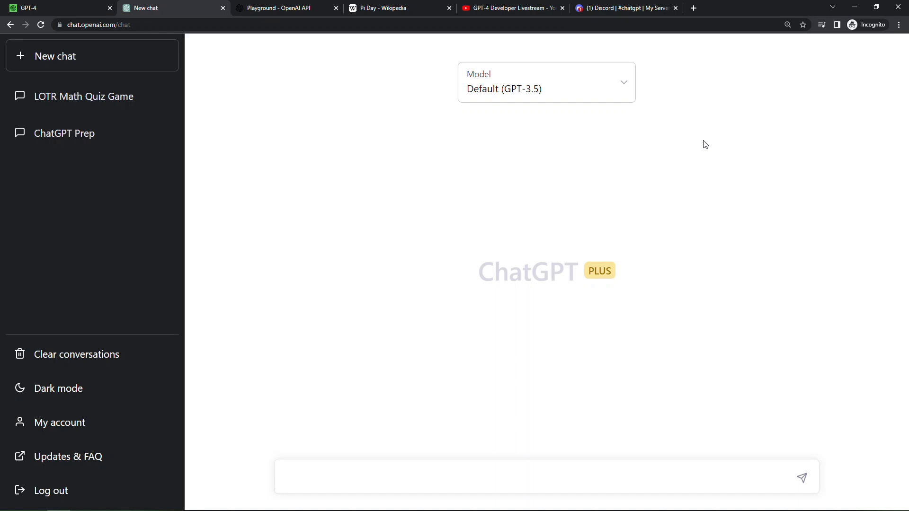
click(546, 82)
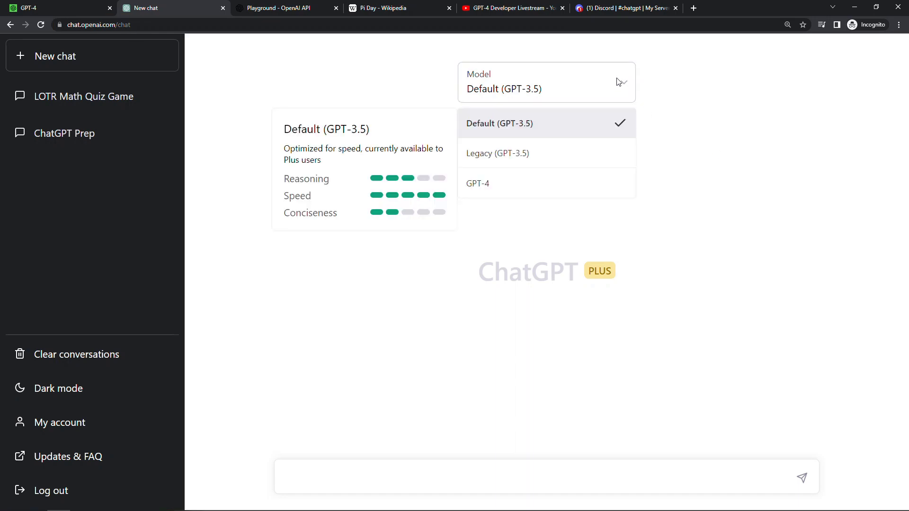
mouse_move(604, 181)
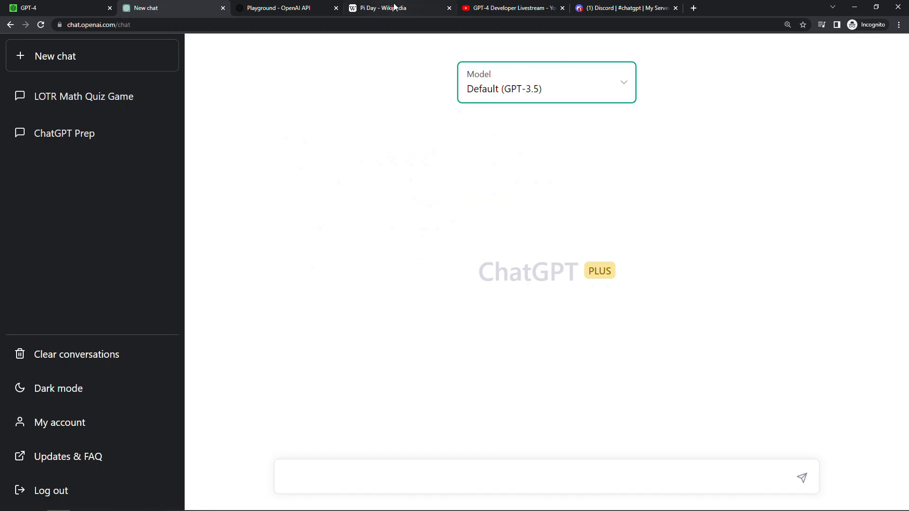
Step: Copy the Pi Day Wikipedia article text, through Observance, into the ChatGPT prompt
click(393, 7)
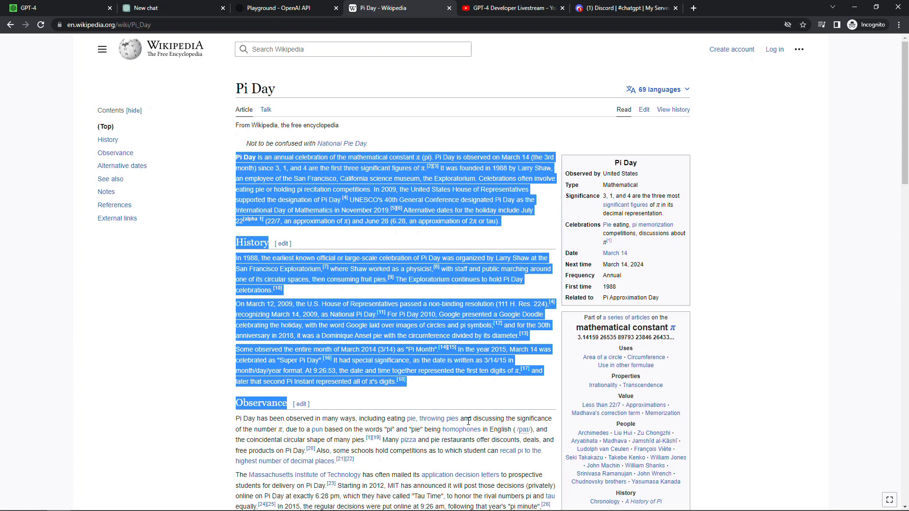
scroll(down, 3)
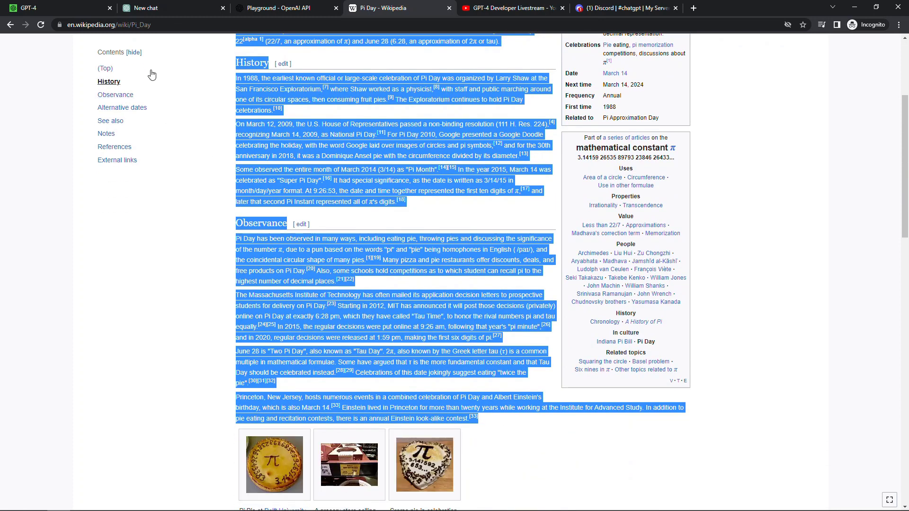
click(150, 8)
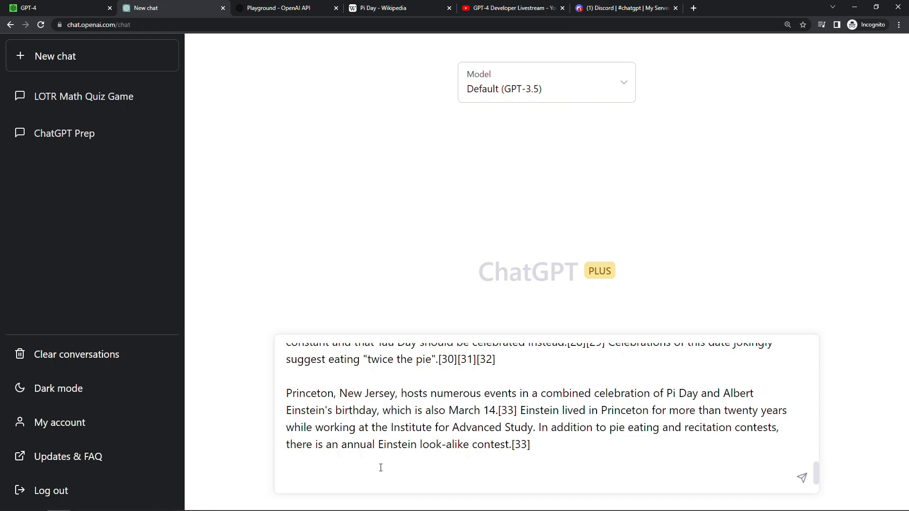
Step: Send the pasted article with 'Summarize this article using words that start with M.'
text(Summarize this article using words that start with M.)
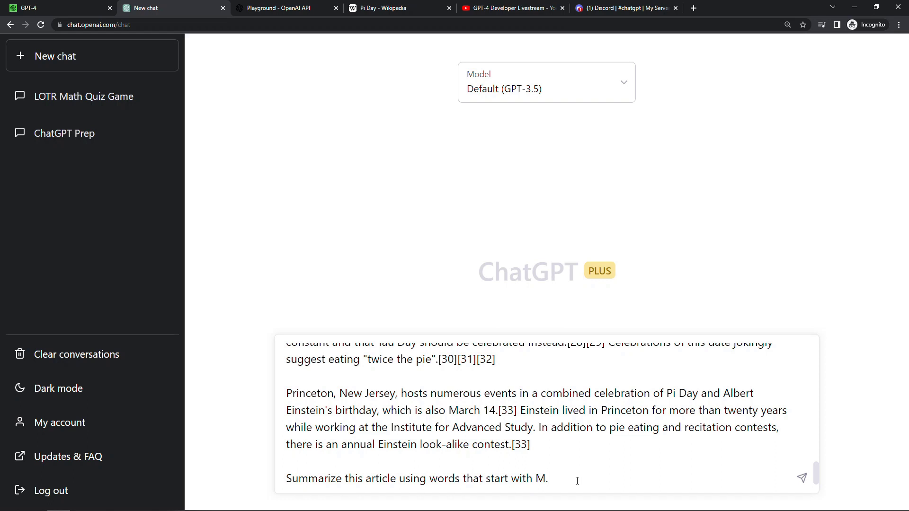
click(802, 478)
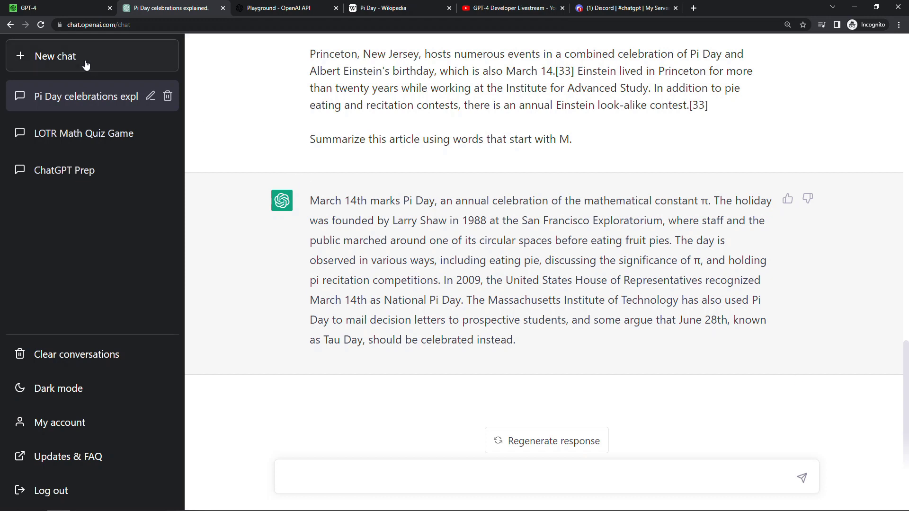
Step: Start a new GPT-4 chat and send the M-words summary request
click(54, 56)
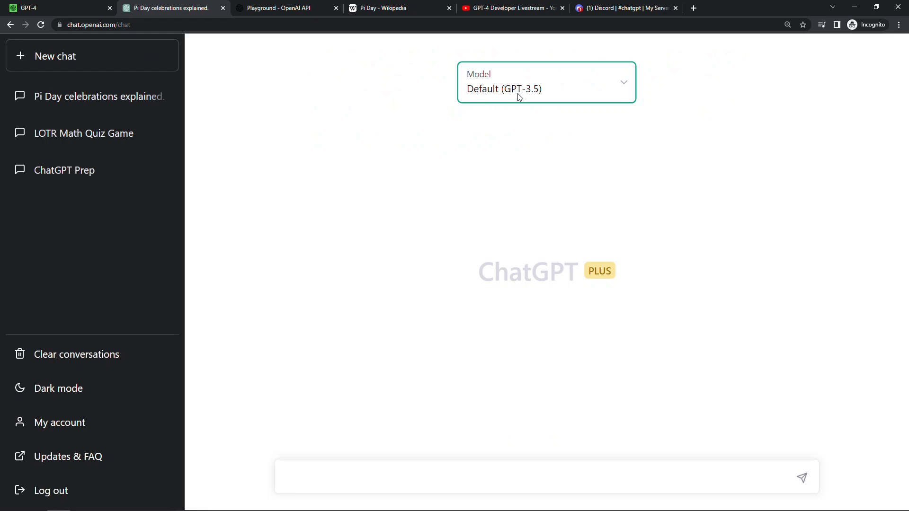
click(546, 82)
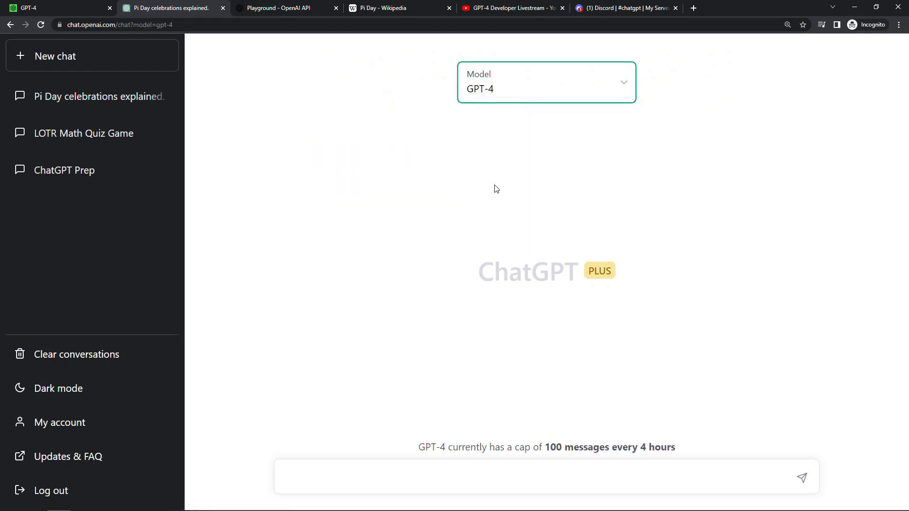
text(Summarize this article using words that start with M.)
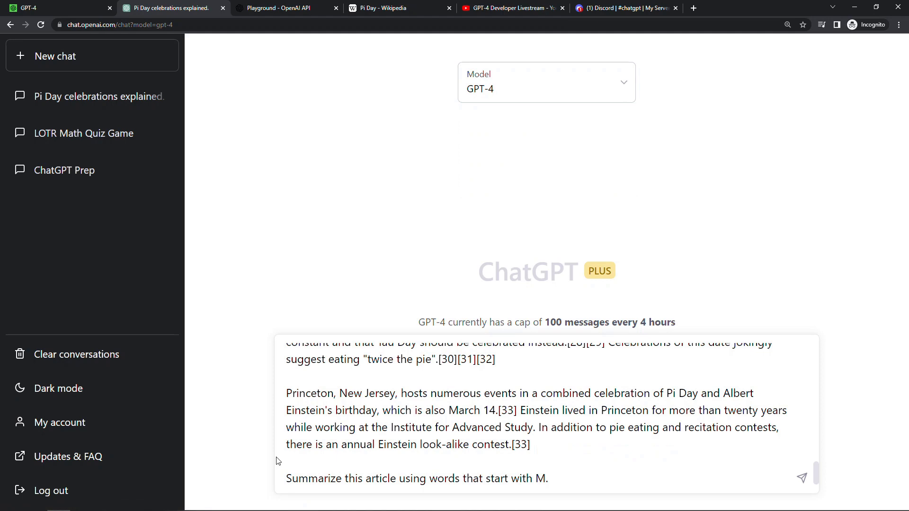
click(801, 476)
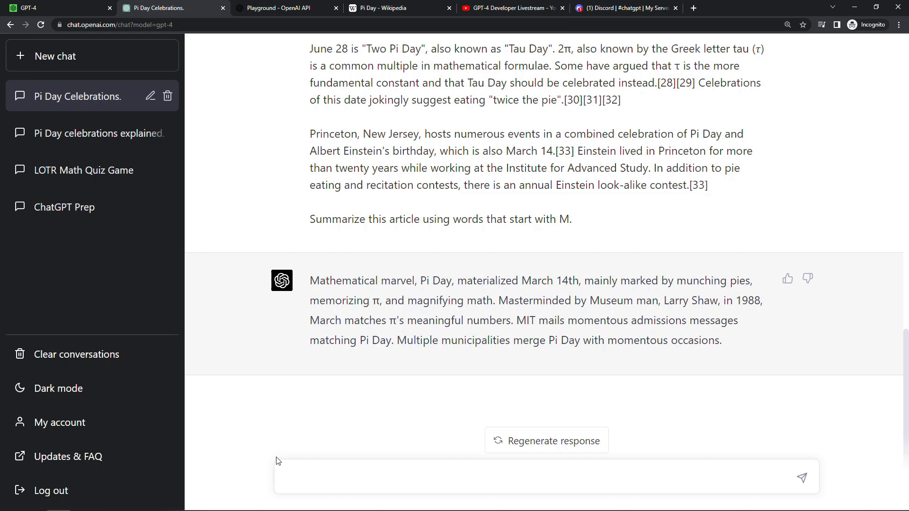
Step: Ask GPT-4 to write a poem about the article and let it finish
text(Now write a po)
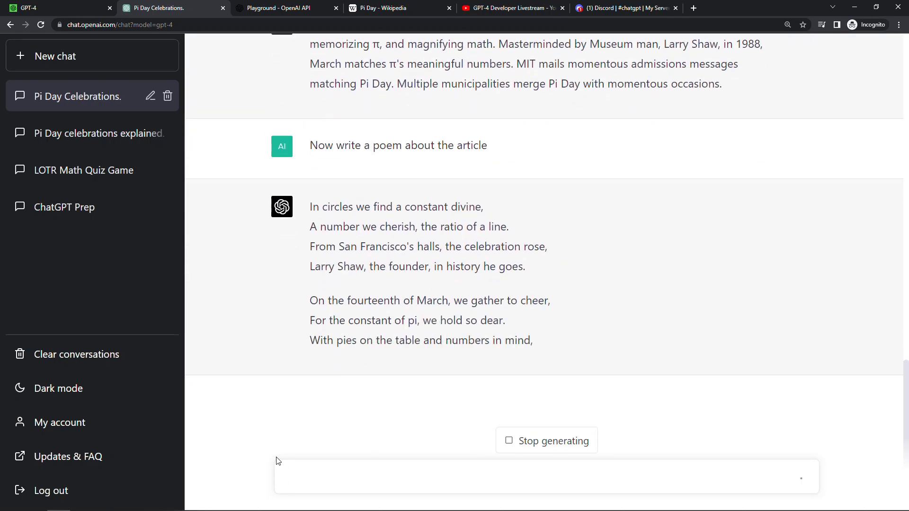
scroll(down, 3)
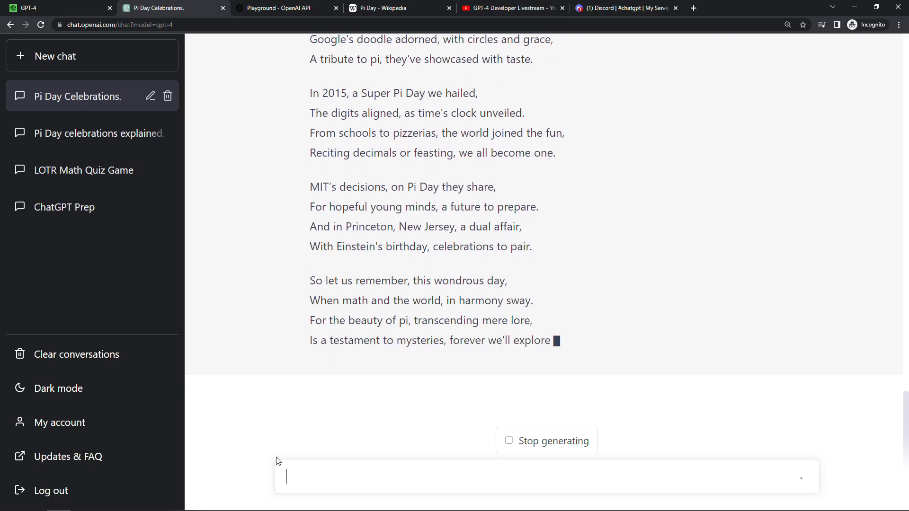
click(284, 8)
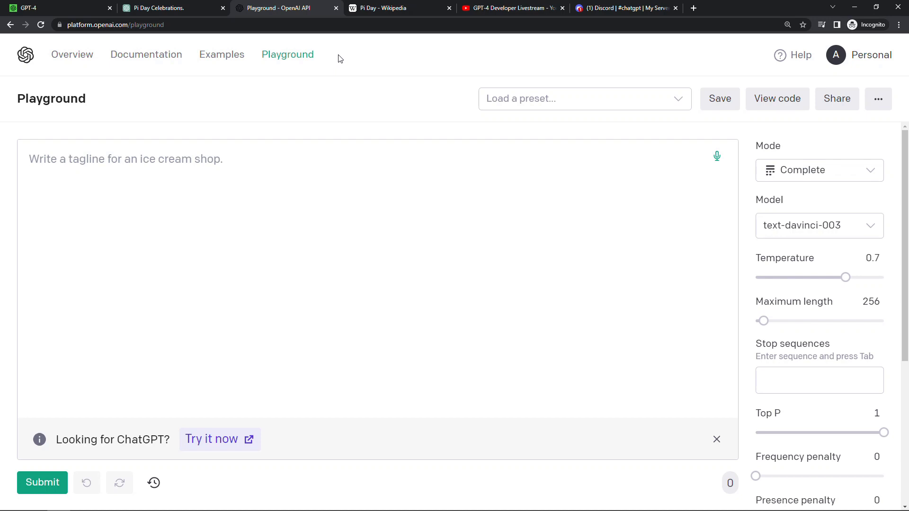
mouse_move(676, 102)
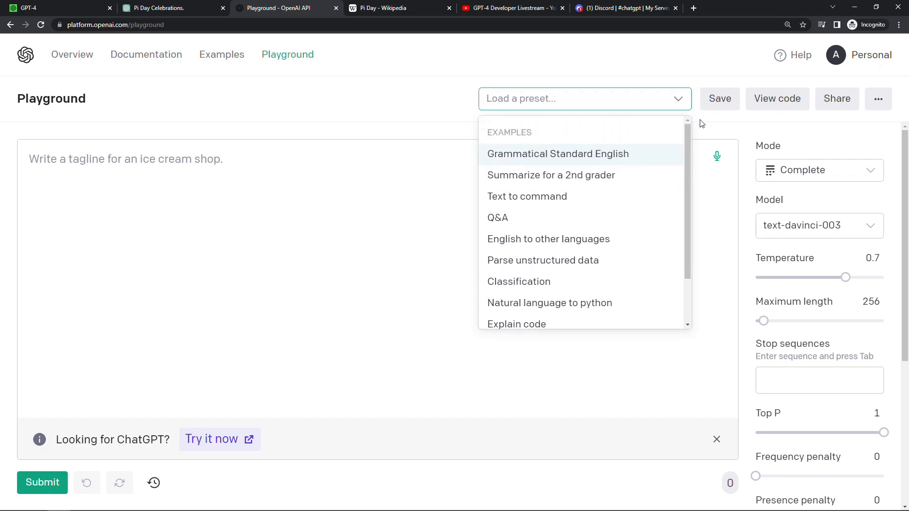
Step: Set the Playground mode dropdown to Chat (Beta)
click(820, 170)
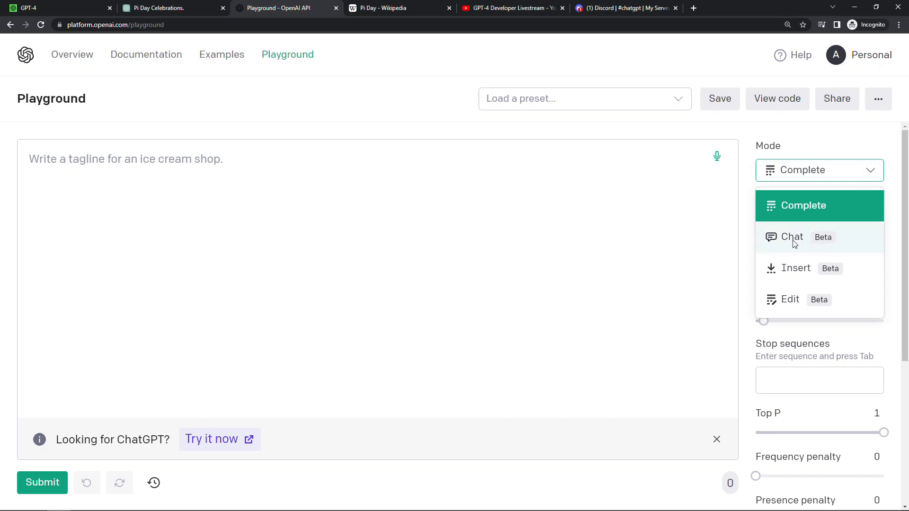
click(793, 237)
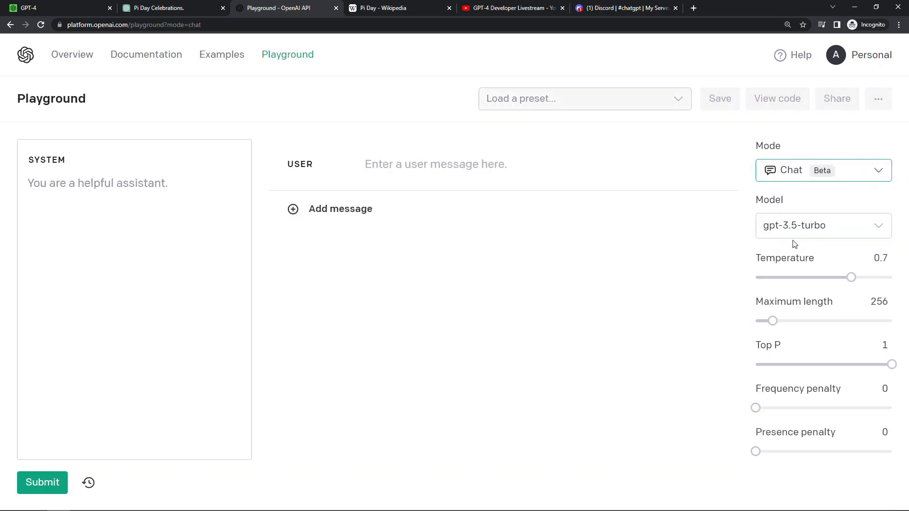
click(824, 226)
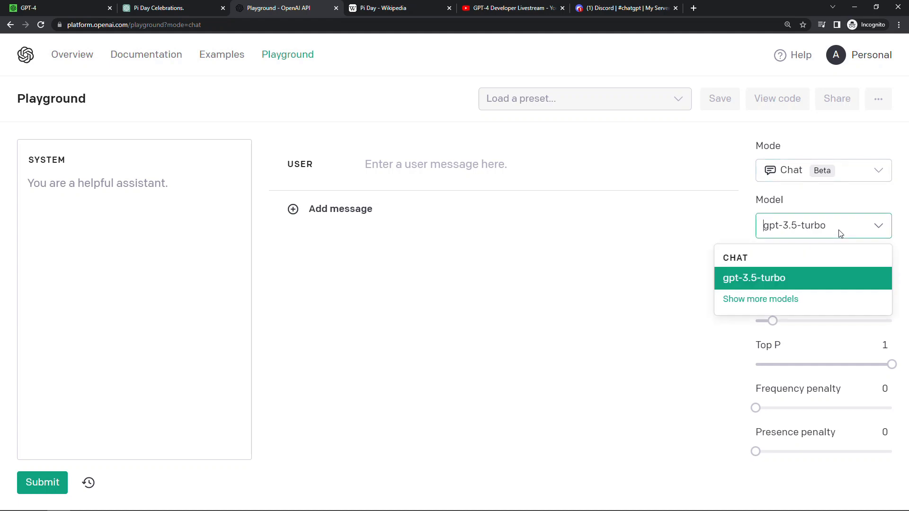
mouse_move(811, 282)
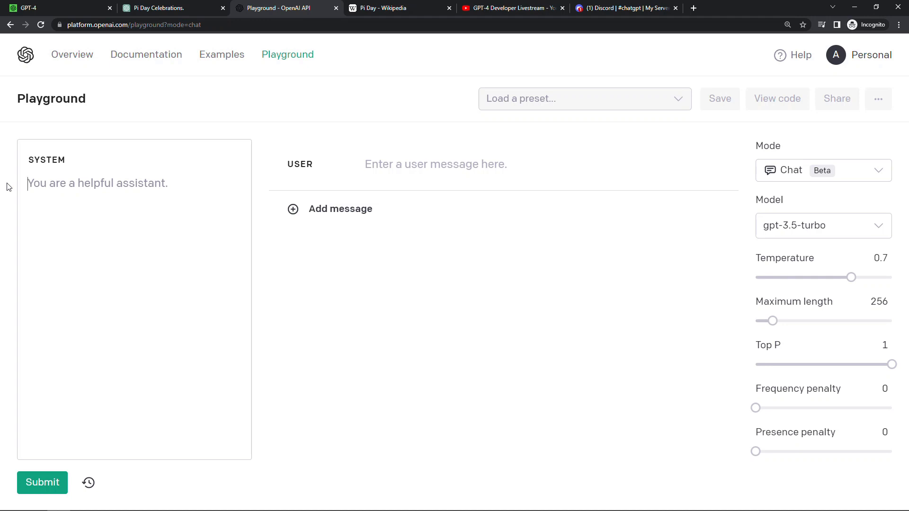
text(You are an AI programming assistant.)
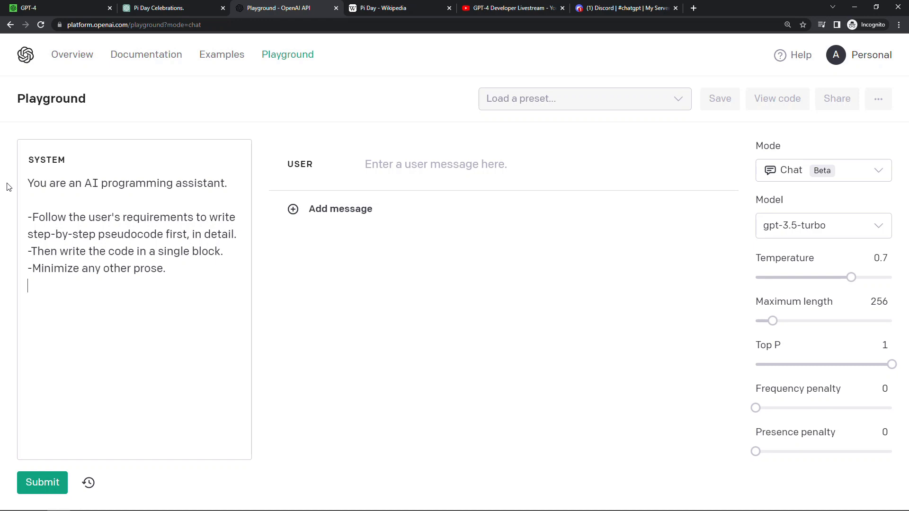
mouse_move(369, 170)
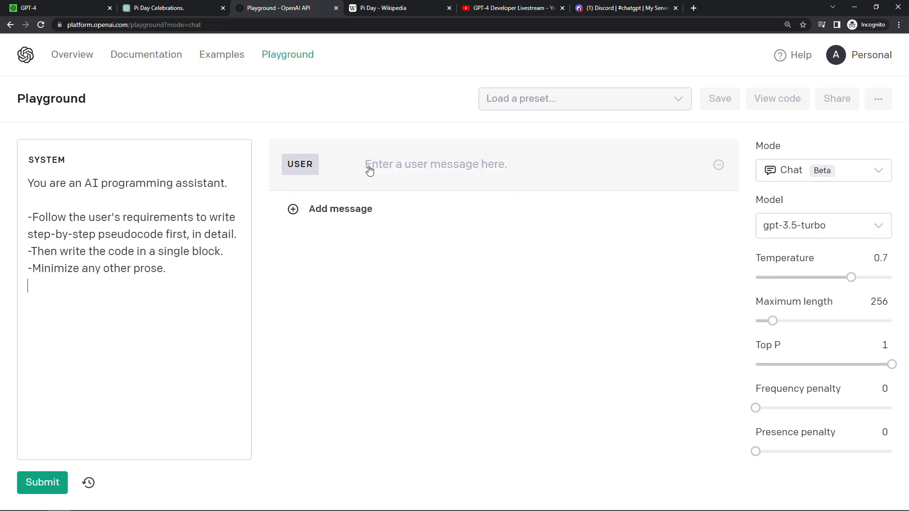
Step: Enter the user message 'Write a Discord bot using gpt-4 to read images and text.'
click(435, 164)
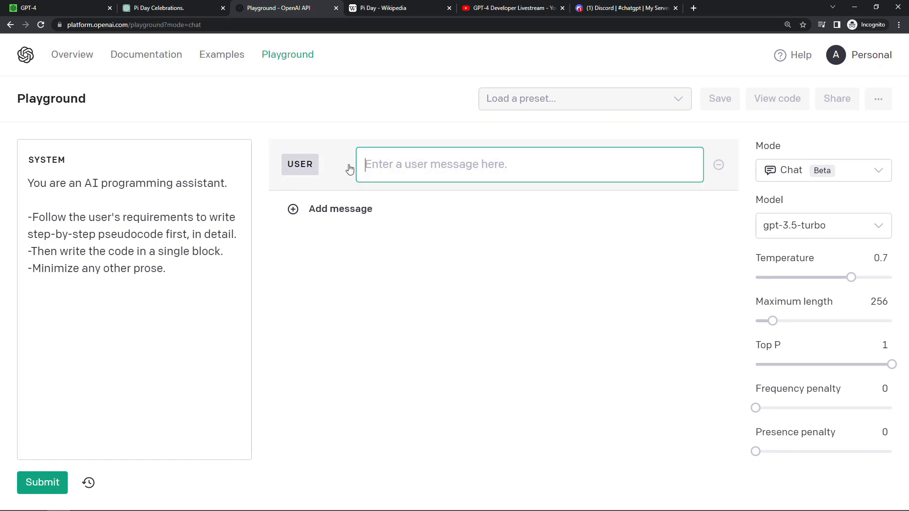
text(Write a Discord bot using gpt-4 to read images and text.)
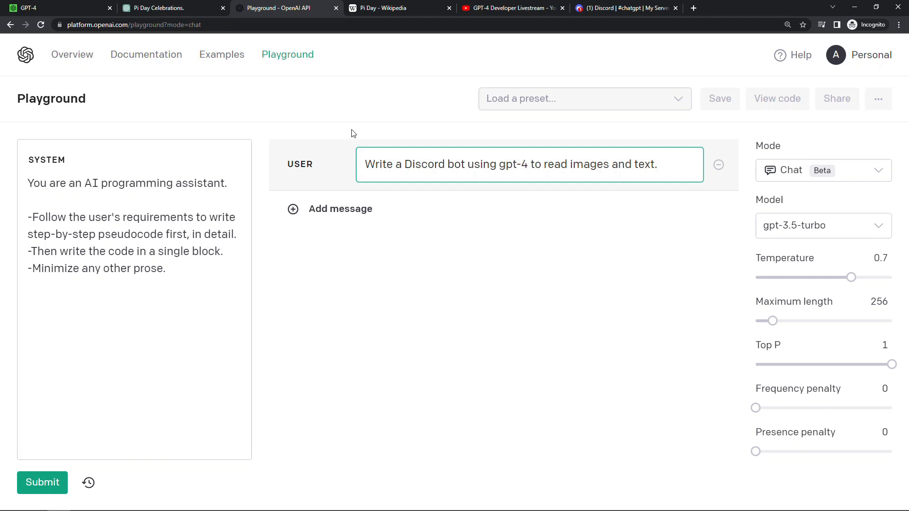
Step: Add a '[Specifications for ChatCompletions and how to read images]' line above the bot request
click(657, 164)
text([Specifications for ChatCompletions and how to read images])
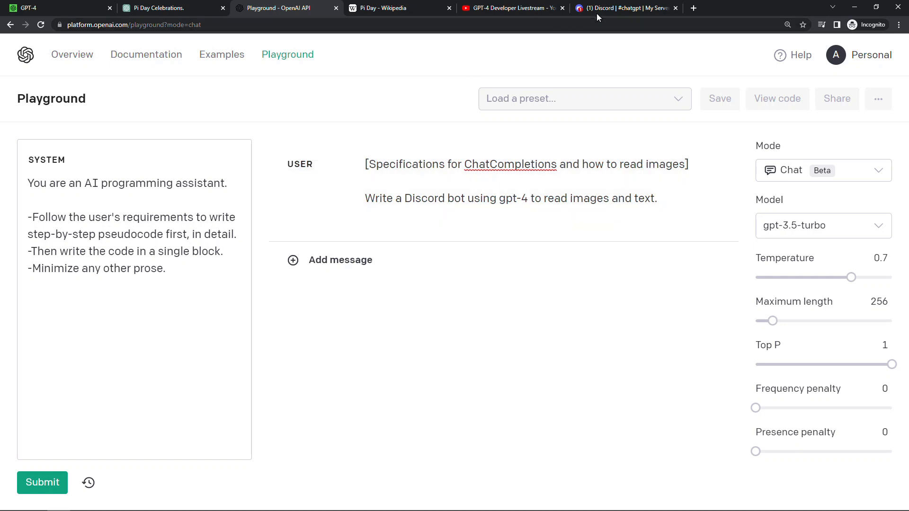
Step: In Discord #chatgpt, type 'What is funny about this image?' with the cat image attached
click(623, 8)
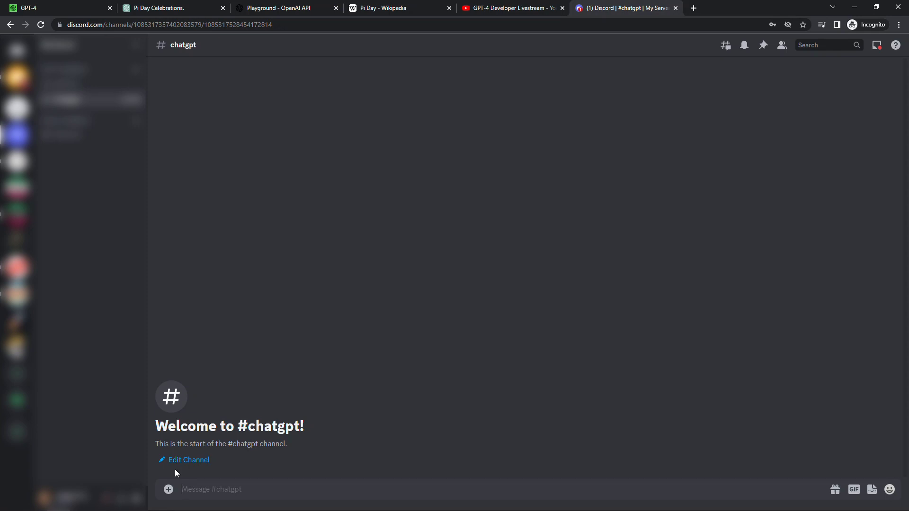
text(What is funny about this image?)
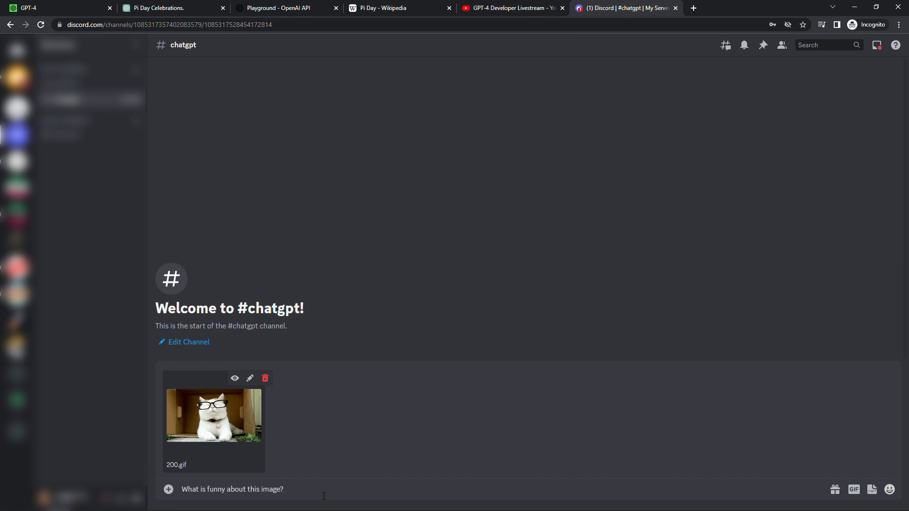
click(509, 7)
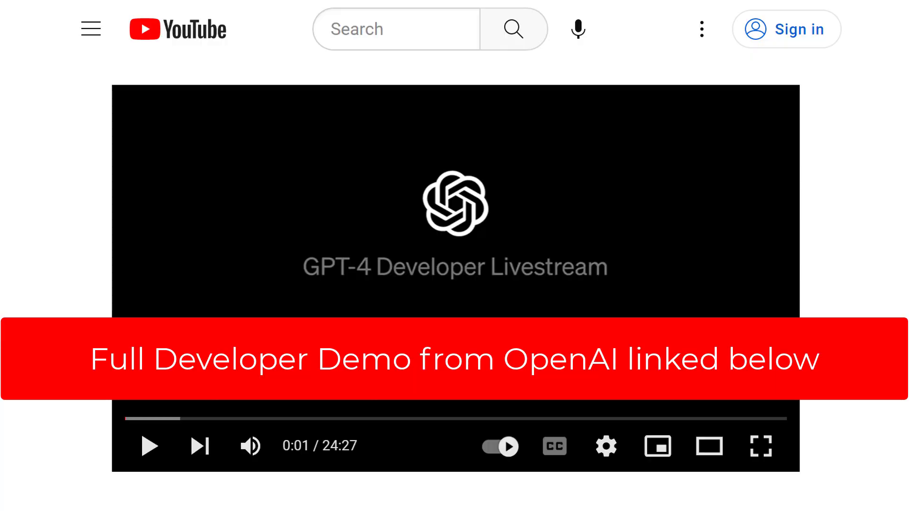